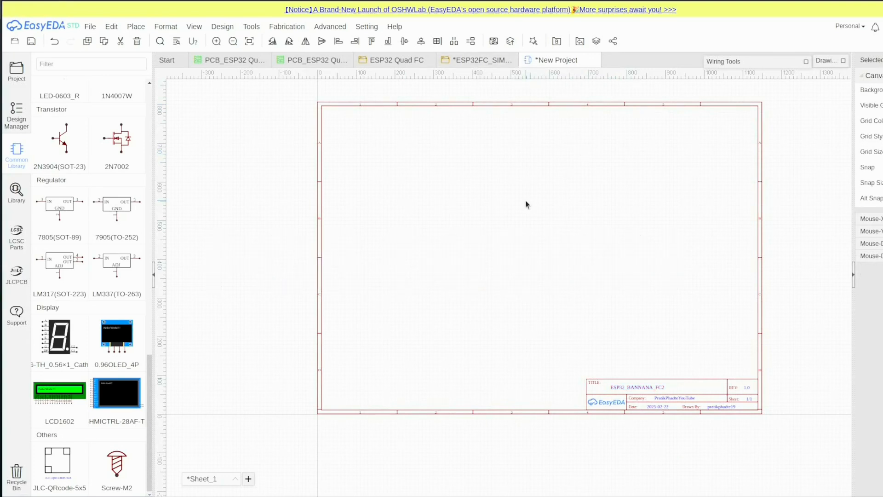
Step: Place the ESP32-DEVKIT-V1-30PIN, the MPU6050 beside it, and a 171825-4 ESC connector below
{"action": "left_click", "coordinate": [528, 231]}
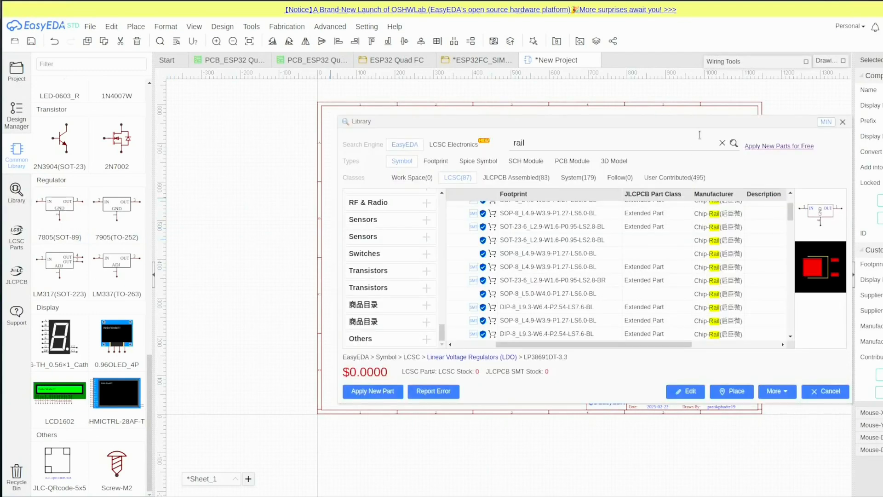
{"action": "left_click", "coordinate": [825, 391]}
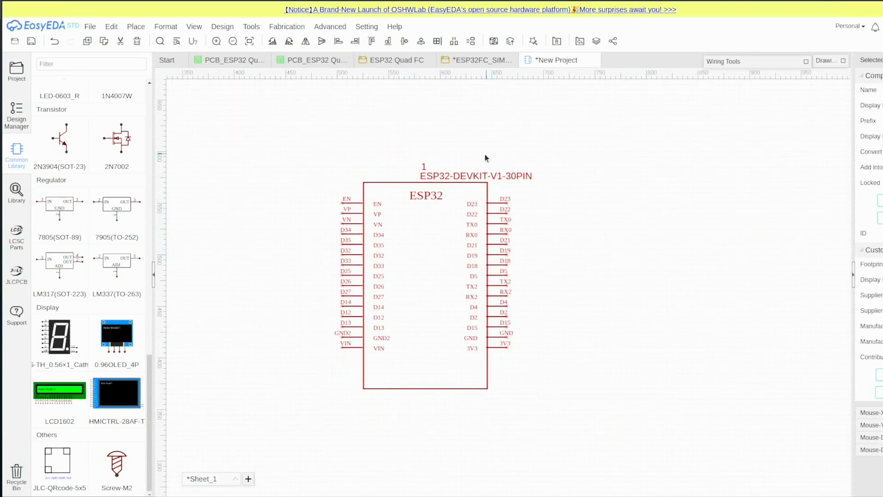
{"action": "left_click", "coordinate": [586, 164]}
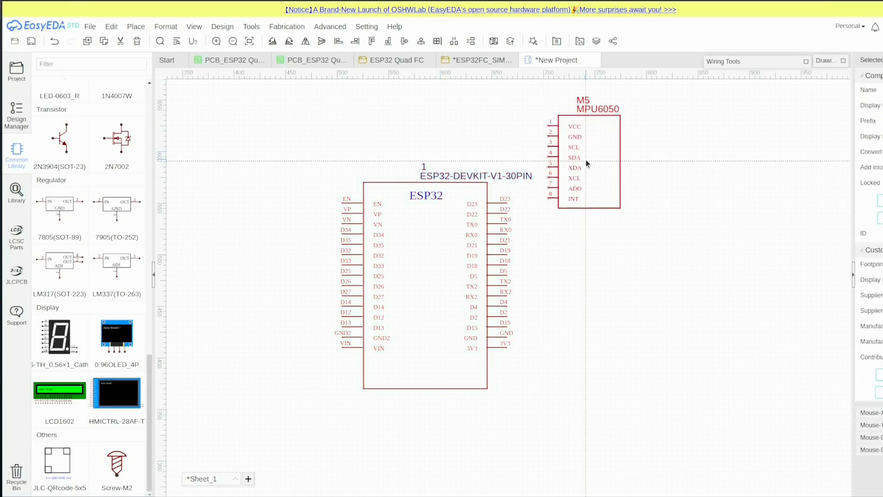
{"action": "left_click_drag", "start_coordinate": [586, 157], "coordinate": [639, 220]}
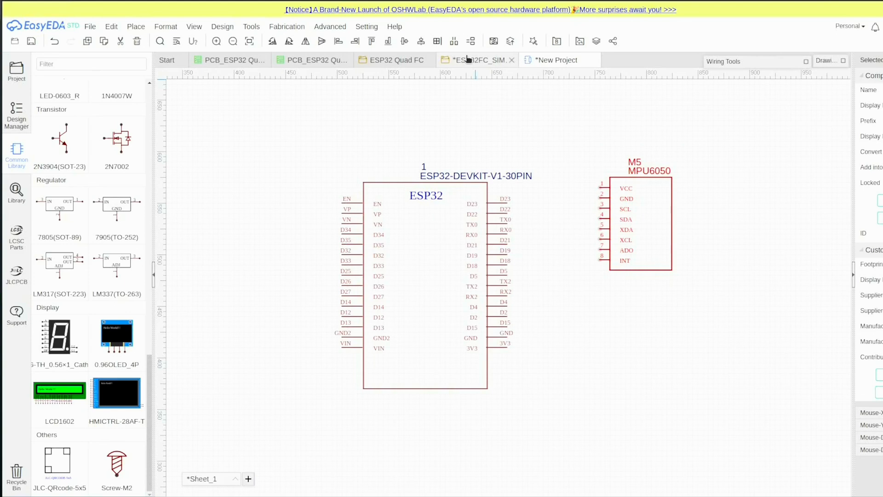
{"action": "mouse_move", "coordinate": [478, 60]}
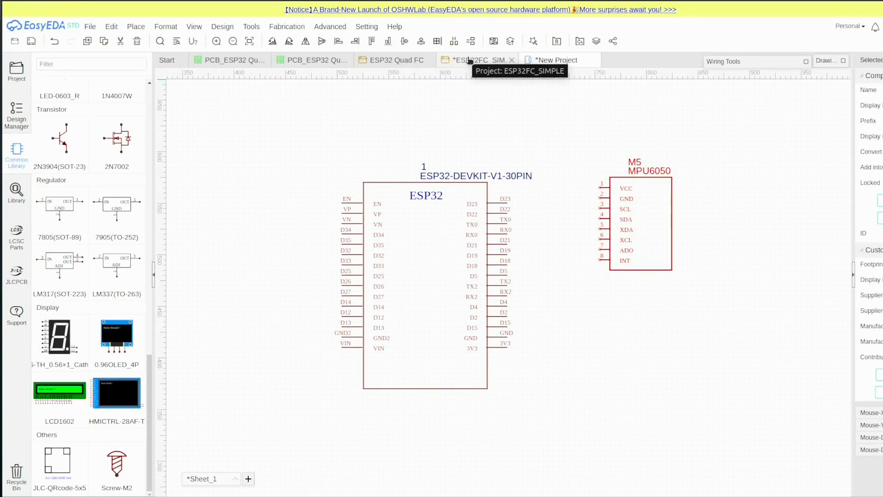
{"action": "left_click", "coordinate": [587, 342]}
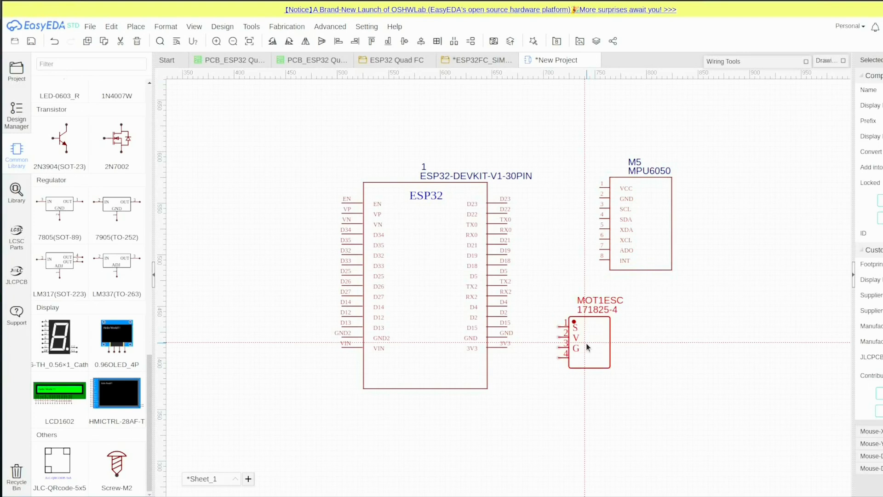
{"action": "scroll", "scroll_direction": "down", "scroll_amount": 3}
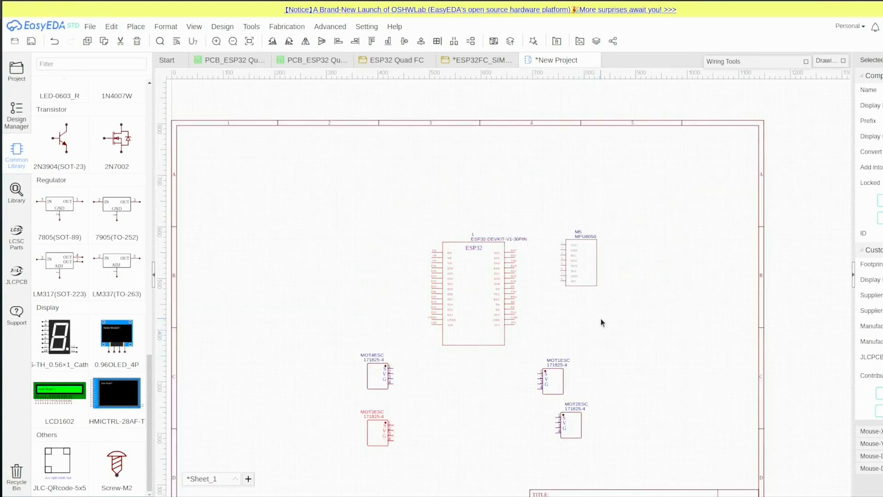
{"action": "mouse_move", "coordinate": [617, 225]}
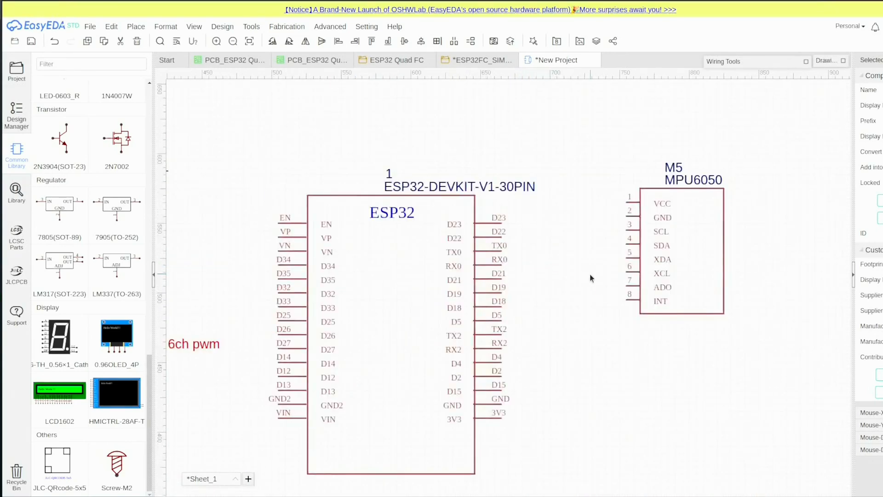
Step: Add the BERG RAIL 6 receiver header and RC_POW1, wiring their pins to the ESP32
{"action": "left_click", "coordinate": [477, 60]}
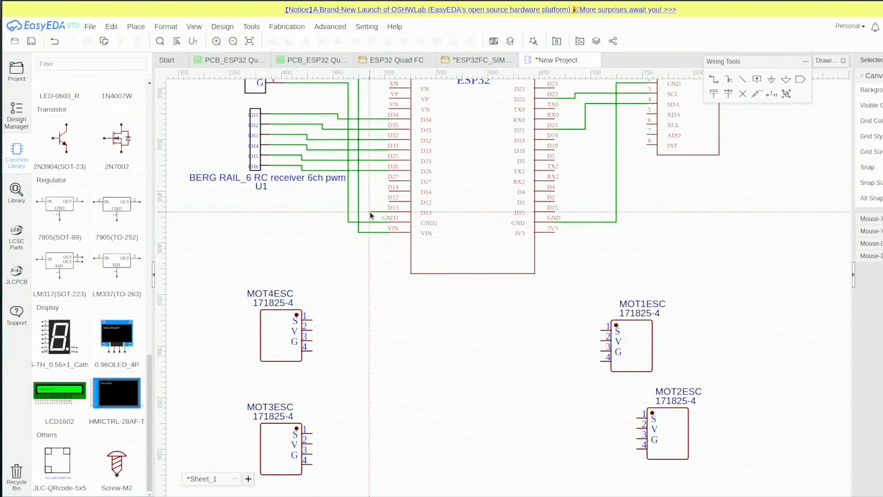
{"action": "left_click_drag", "start_coordinate": [372, 203], "coordinate": [606, 325]}
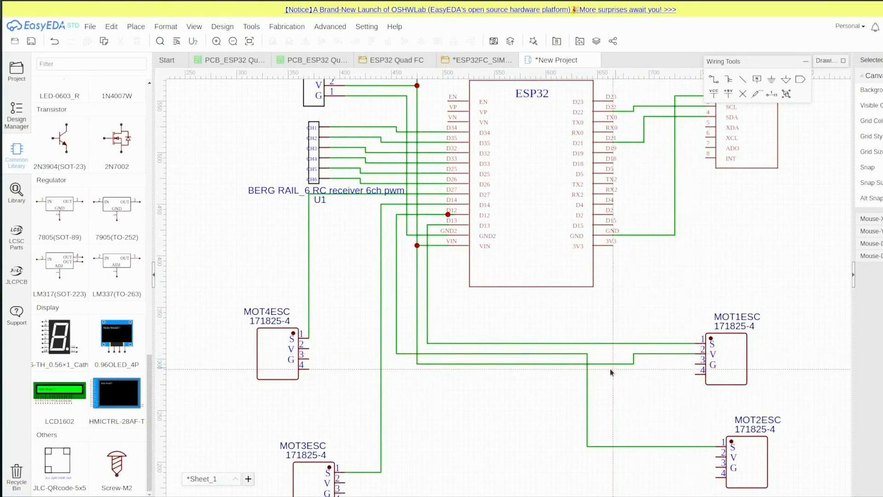
{"action": "scroll", "scroll_direction": "down", "scroll_amount": 3}
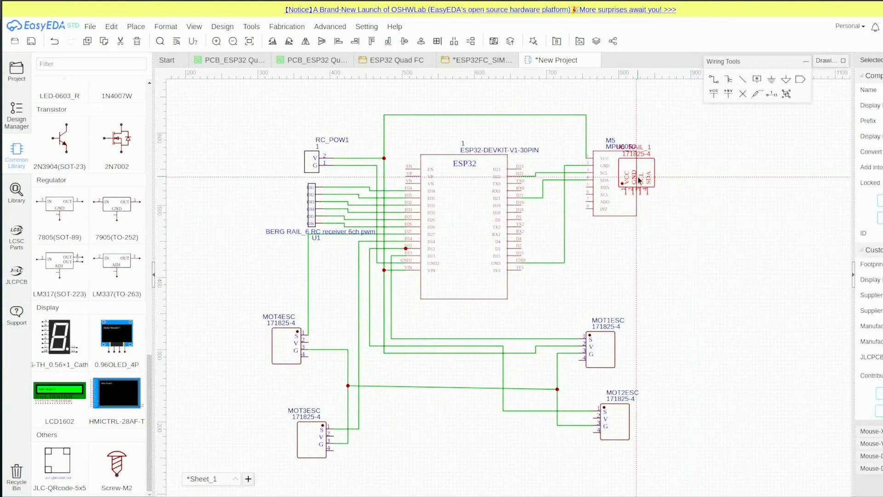
Step: Place and wire IIC_RAIL_1–4, RX_TX1, LED U4 and 300Ω resistor U3
{"action": "left_click_drag", "start_coordinate": [635, 180], "coordinate": [683, 167]}
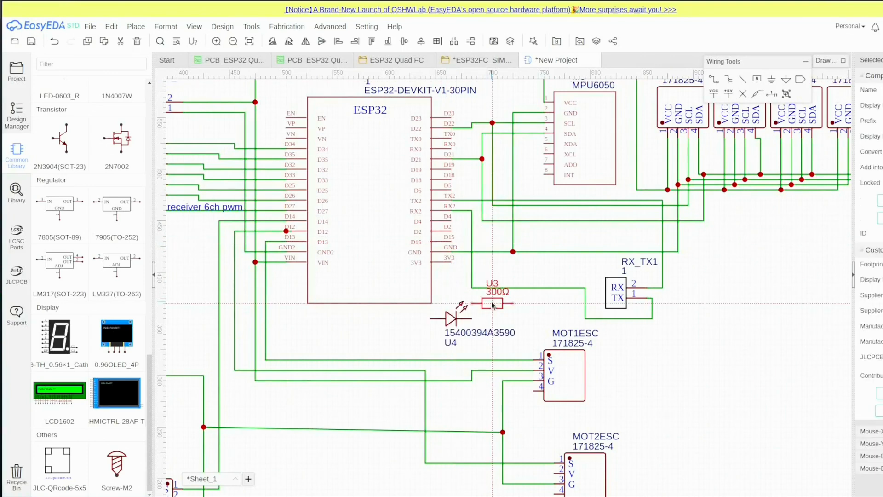
{"action": "left_click_drag", "start_coordinate": [496, 304], "coordinate": [513, 313]}
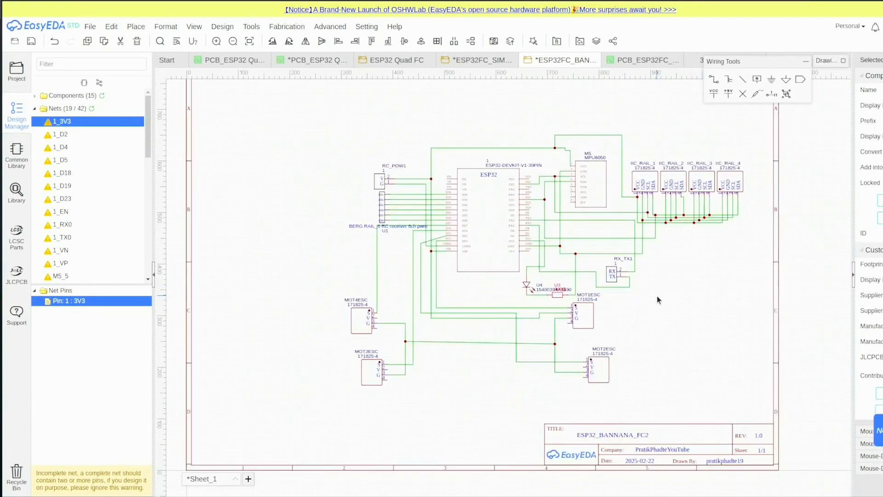
Step: Refresh the Design Manager net list and inspect the 1_3V3 and 1_D2 nets
{"action": "left_click", "coordinate": [222, 27]}
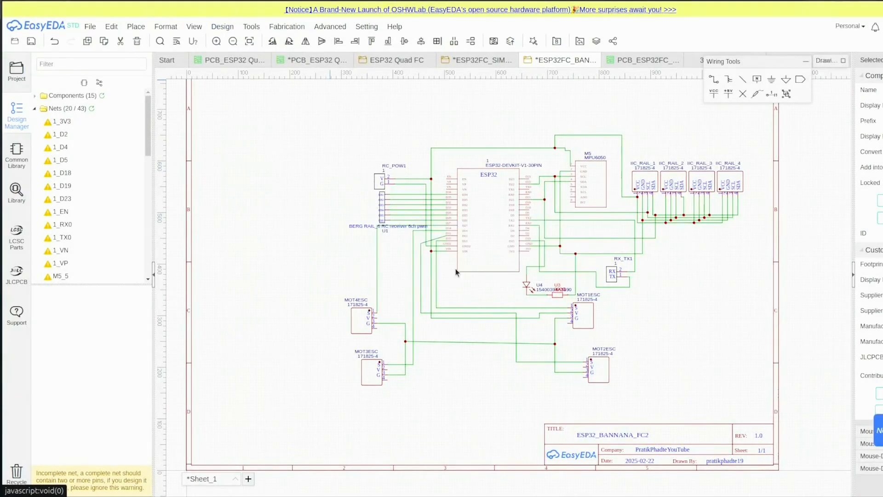
{"action": "left_click", "coordinate": [60, 121]}
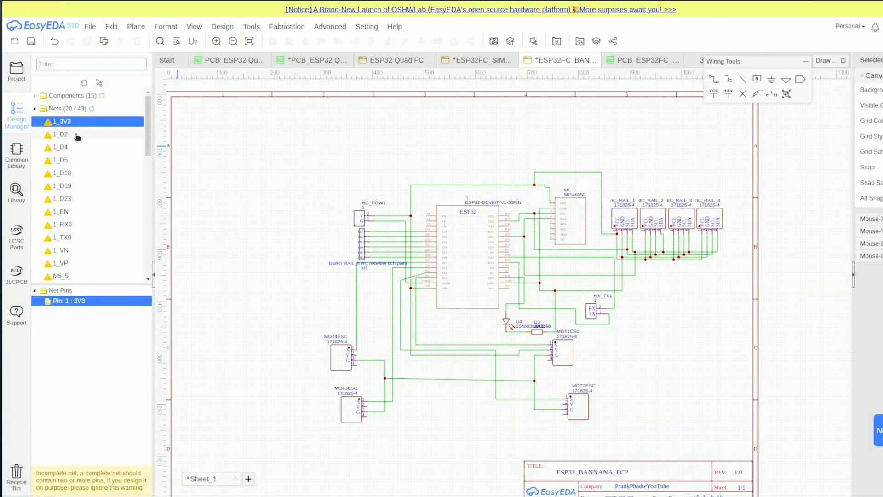
{"action": "left_click", "coordinate": [63, 173]}
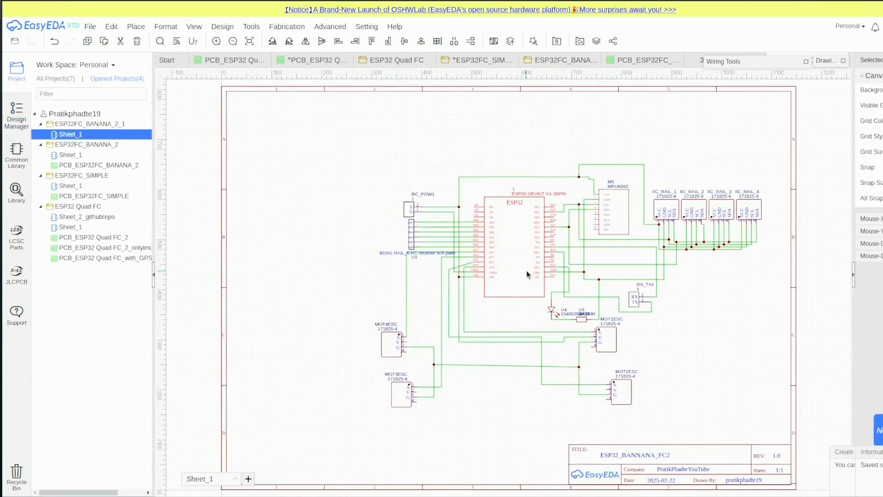
Step: Convert the schematic to a rectangular two-layer PCB sized 80 by 90 mm
{"action": "left_click", "coordinate": [222, 27]}
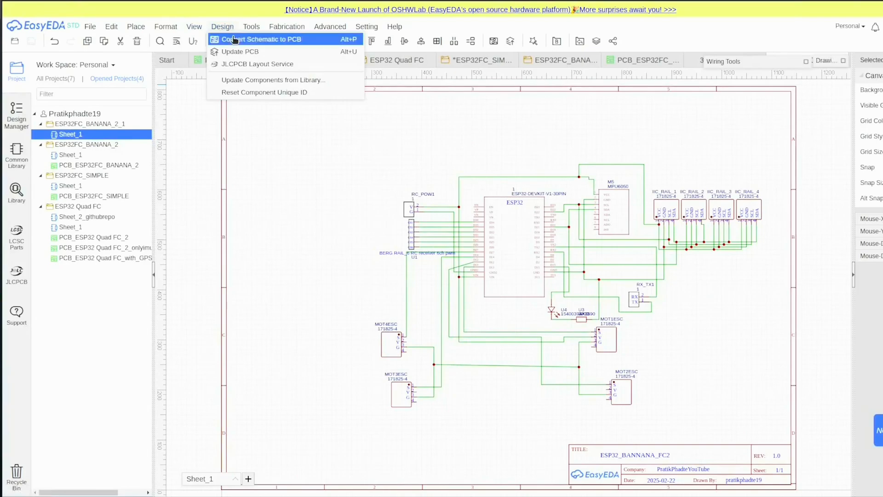
{"action": "left_click", "coordinate": [259, 39]}
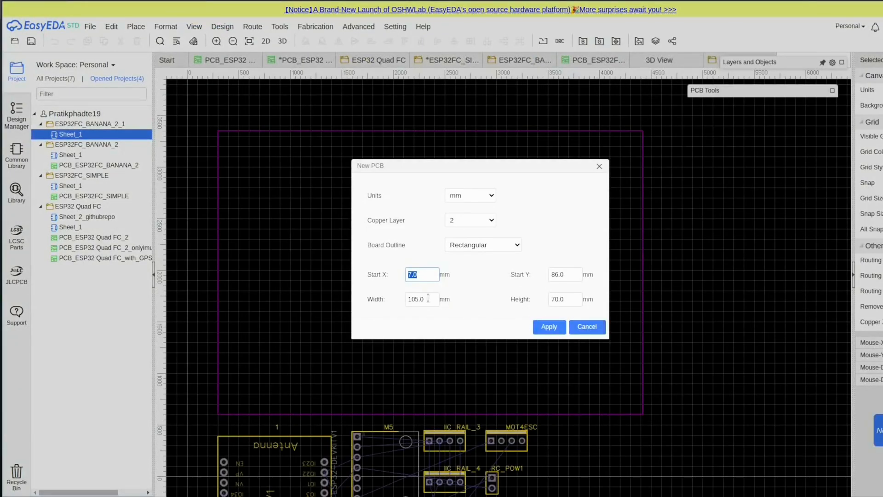
{"action": "type", "text": "80"}
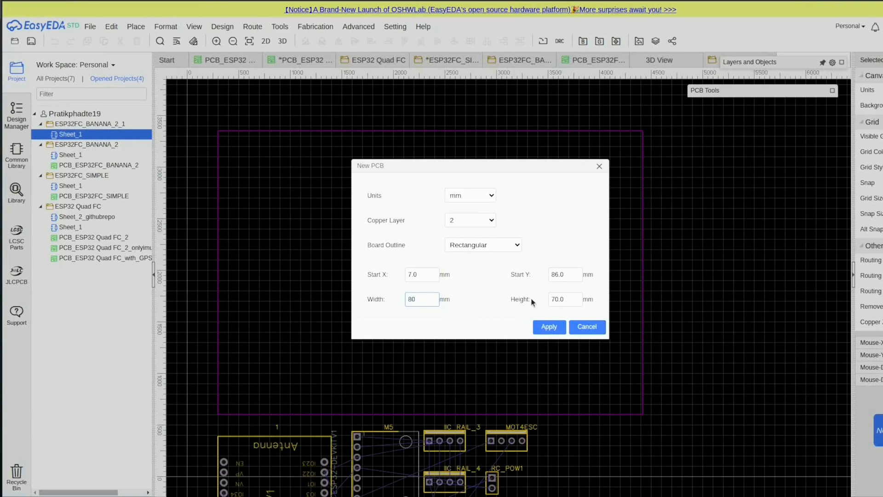
{"action": "type", "text": "90"}
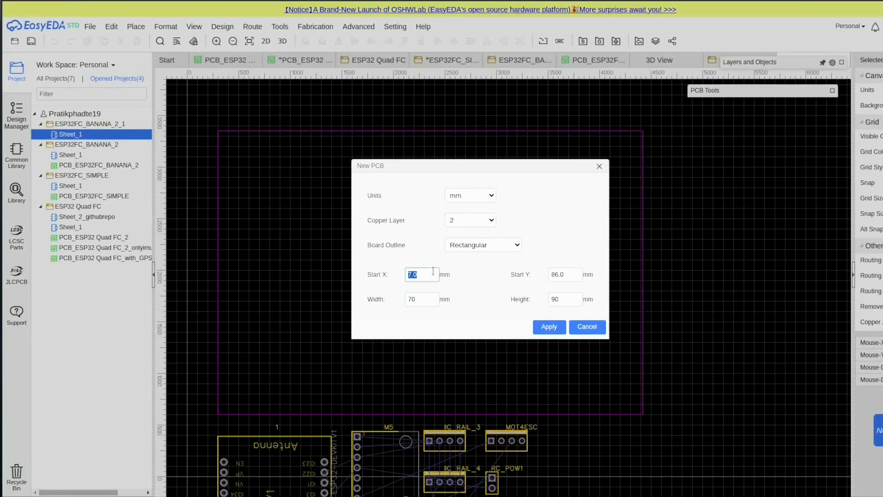
{"action": "left_click", "coordinate": [547, 326]}
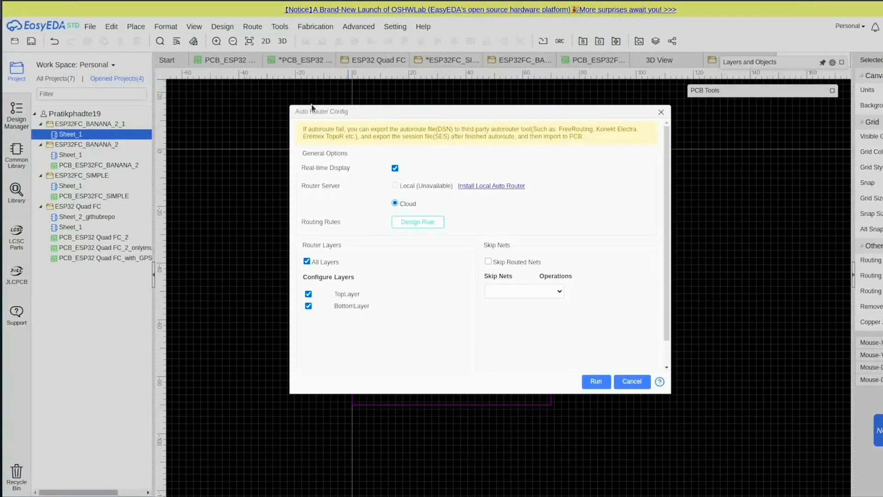
Step: Confirm the design rules in the Design Rule dialog, leaving zero DRC errors
{"action": "left_click", "coordinate": [417, 221]}
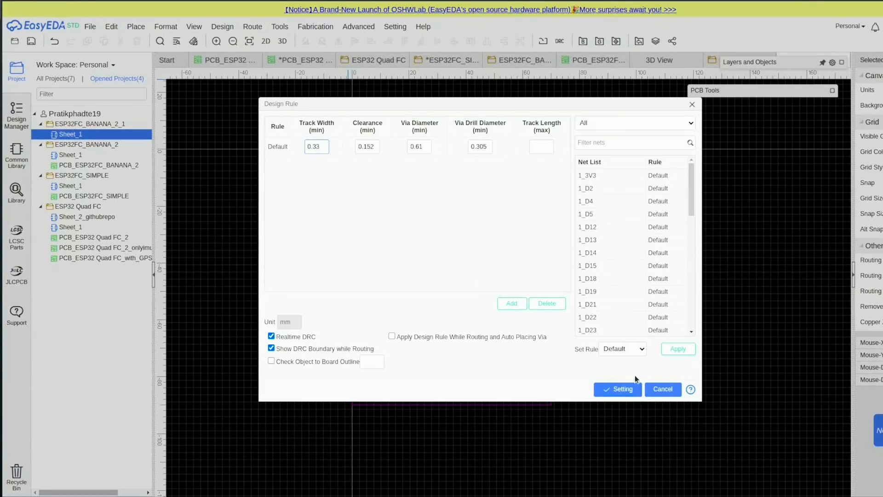
{"action": "left_click", "coordinate": [617, 389]}
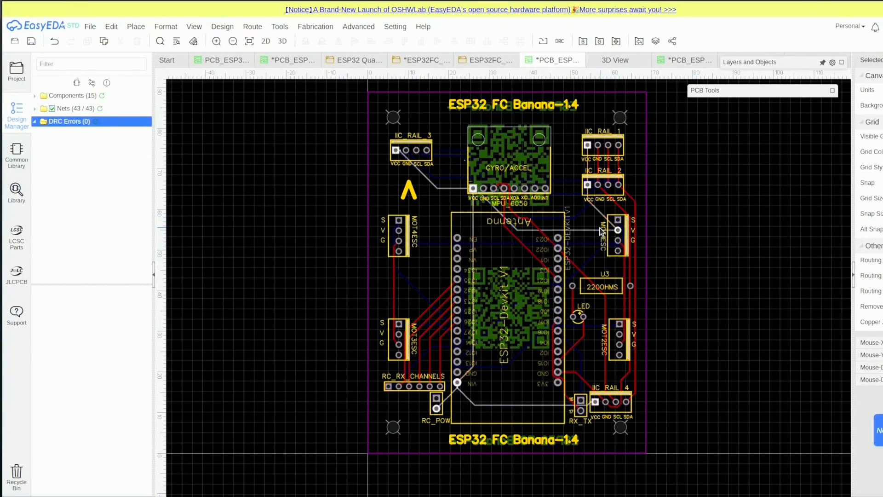
Step: Run Check DRC on the ESP32 FC Banana-1.4 board and save the PCB
{"action": "left_click", "coordinate": [509, 220]}
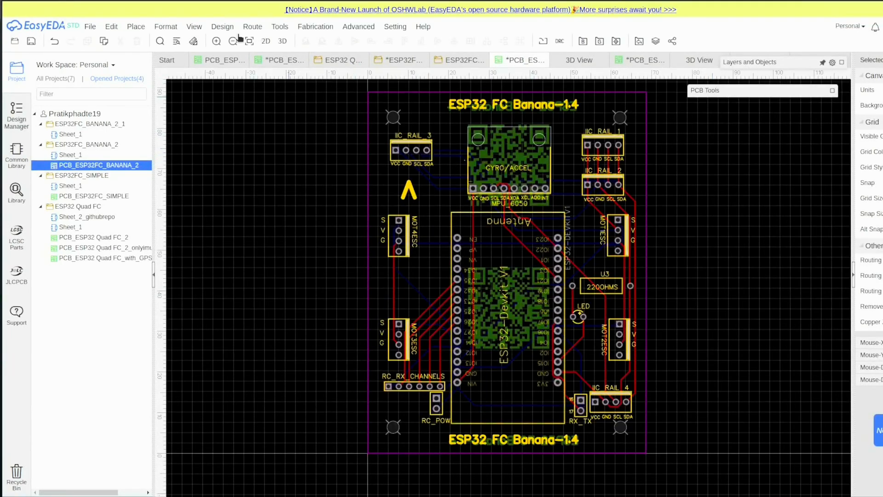
{"action": "left_click", "coordinate": [222, 26]}
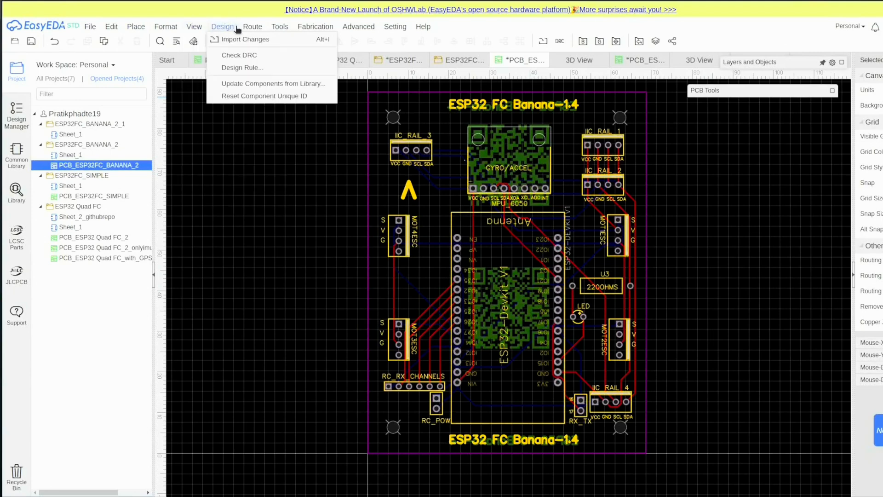
{"action": "mouse_move", "coordinate": [238, 54]}
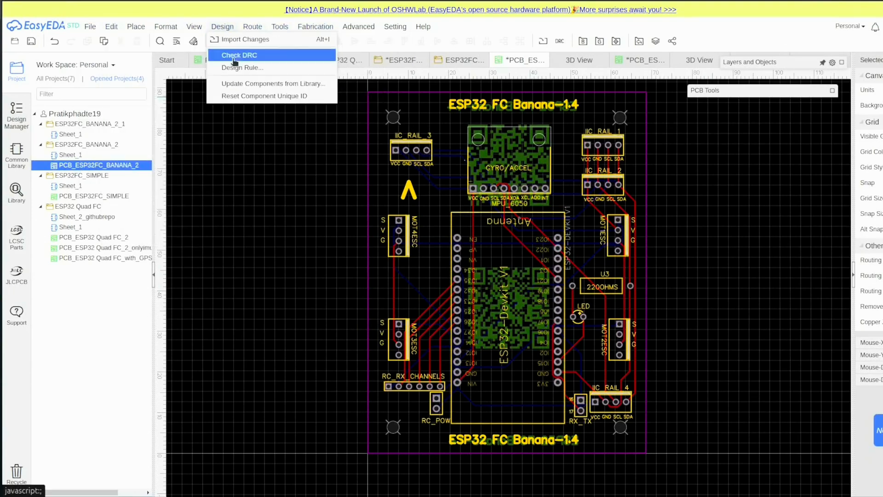
{"action": "left_click", "coordinate": [90, 27]}
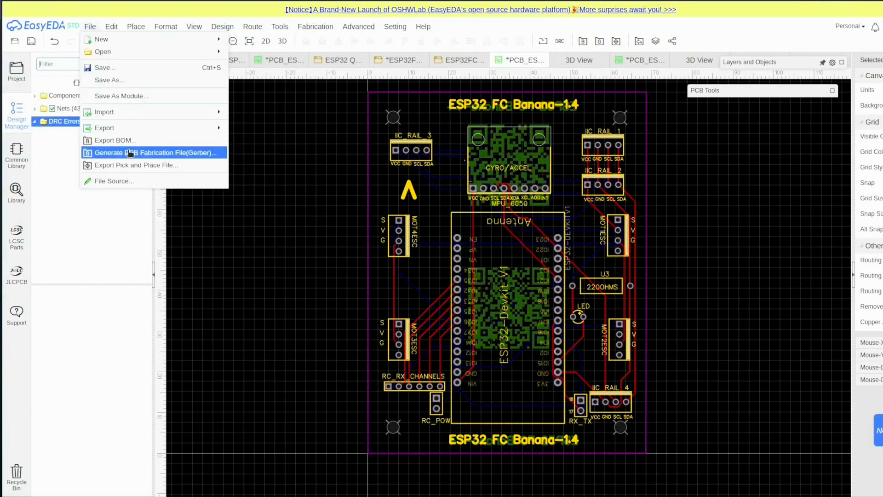
{"action": "left_click", "coordinate": [104, 67]}
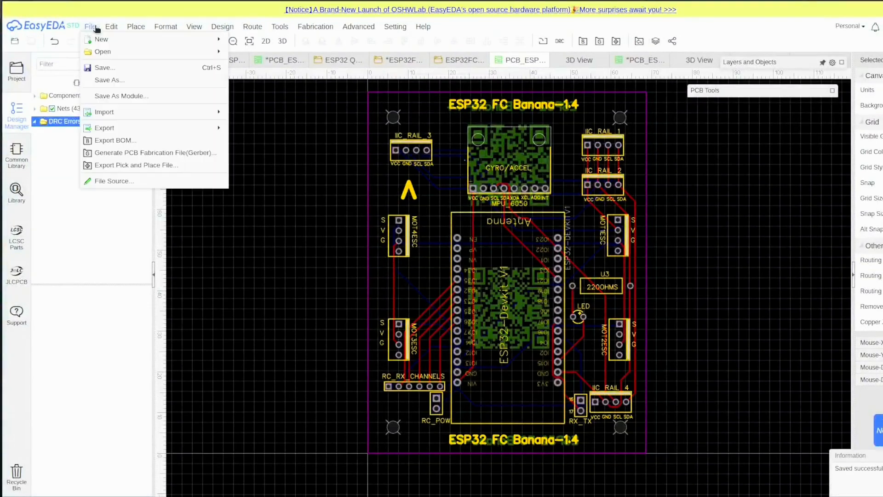
Step: Generate Gerber files for the 68.58 × 88.98 mm board via Generate PCB Fabrication File
{"action": "left_click", "coordinate": [155, 153]}
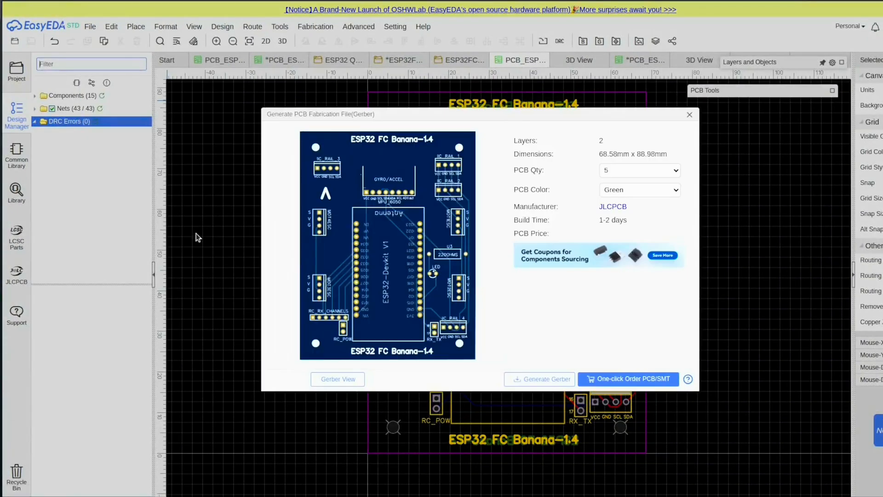
{"action": "mouse_move", "coordinate": [539, 379]}
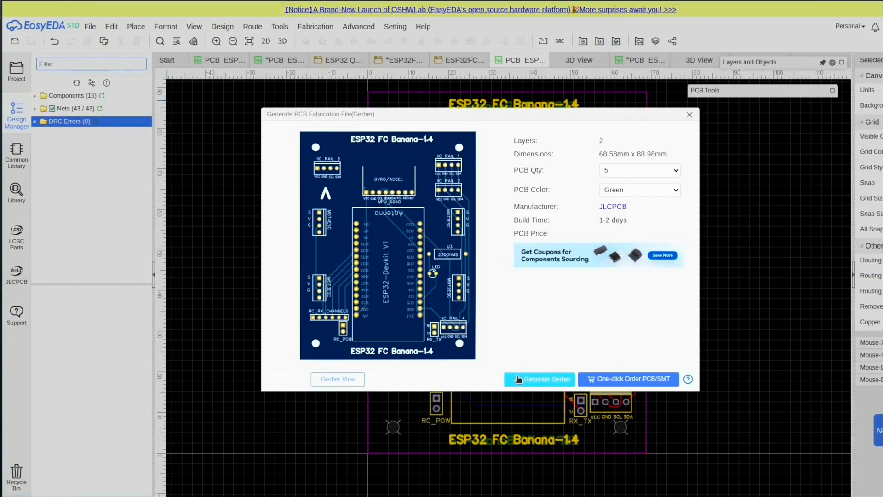
{"action": "left_click", "coordinate": [628, 378]}
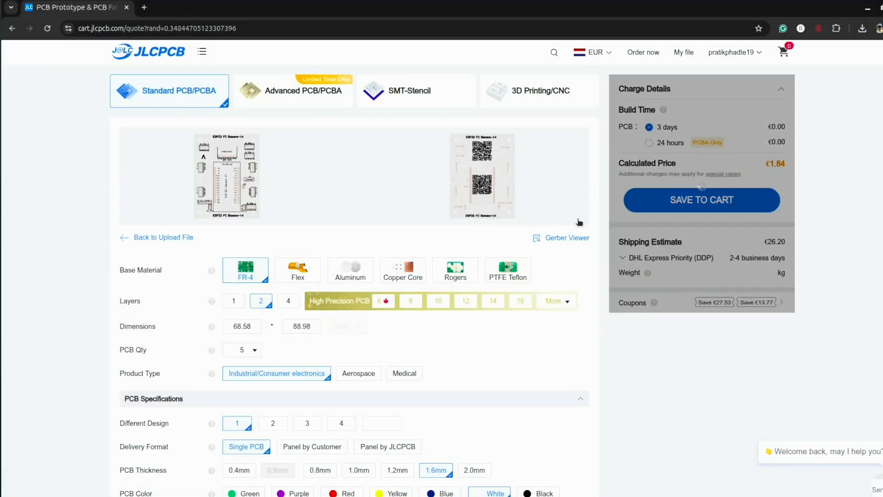
Step: Scroll through the JLCPCB quote options and switch on top-side PCB Assembly
{"action": "scroll", "scroll_direction": "down", "scroll_amount": 3}
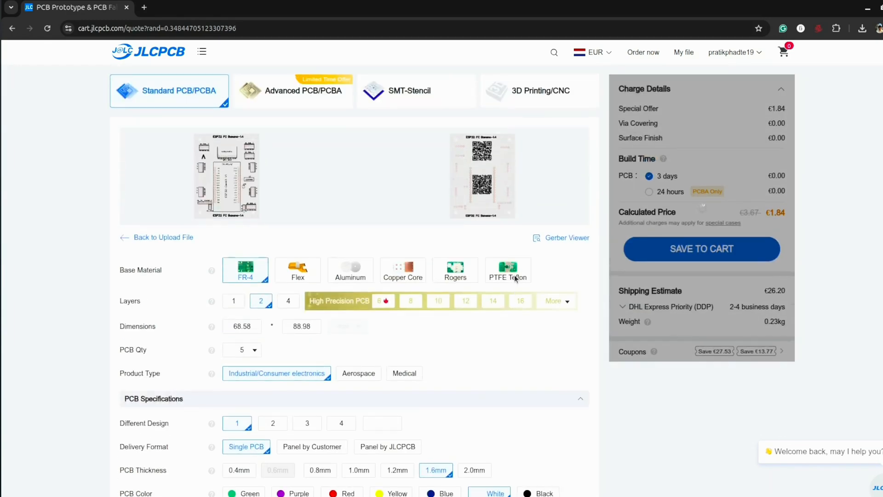
{"action": "scroll", "scroll_direction": "down", "scroll_amount": 3}
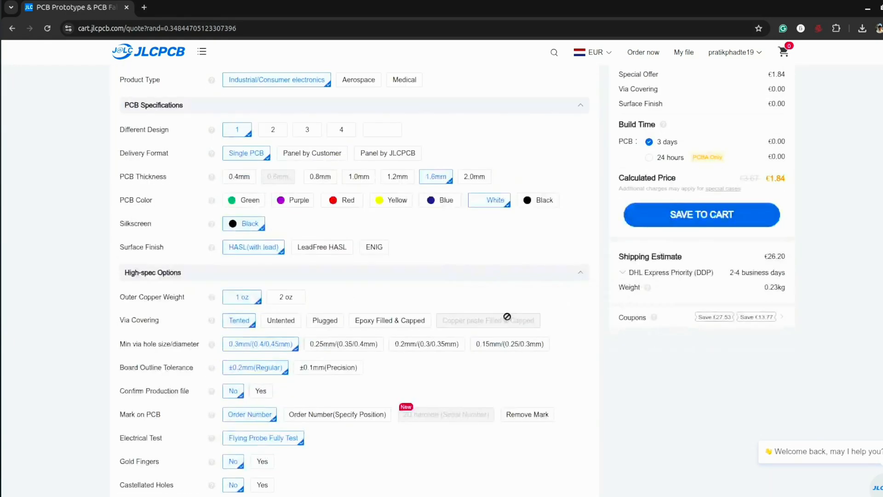
{"action": "scroll", "scroll_direction": "down", "scroll_amount": 3}
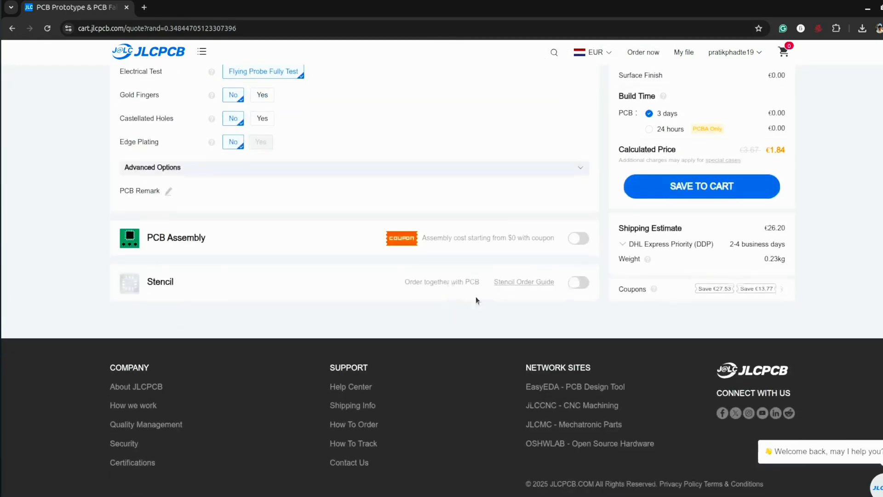
{"action": "left_click", "coordinate": [579, 238]}
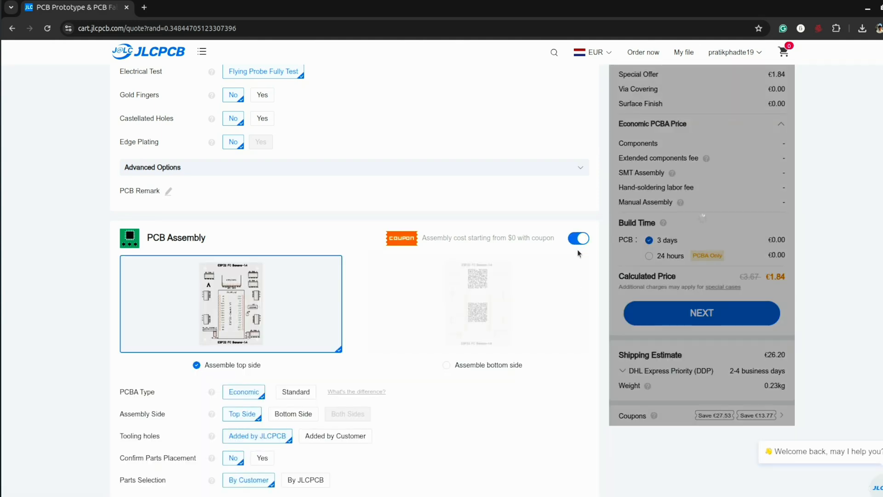
{"action": "scroll", "scroll_direction": "down", "scroll_amount": 3}
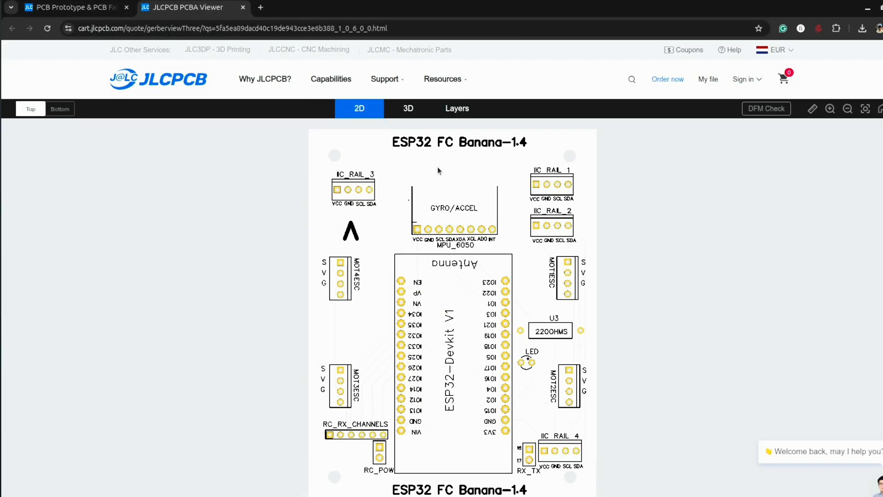
{"action": "mouse_move", "coordinate": [457, 108]}
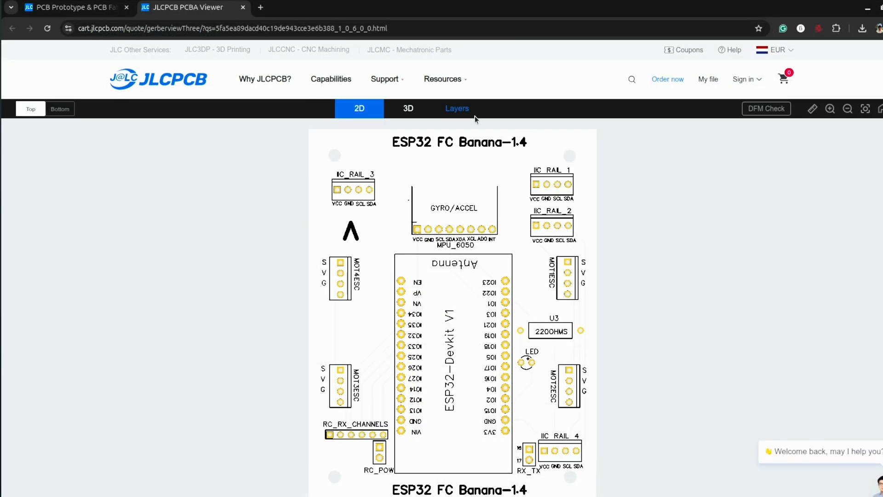
Step: View the board's layers, then its 3D render from the bottom and rotated
{"action": "left_click", "coordinate": [457, 108]}
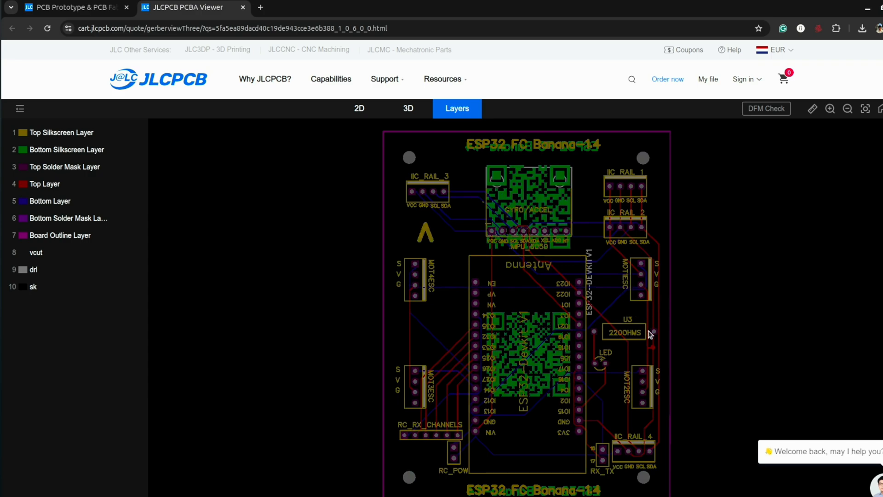
{"action": "left_click", "coordinate": [408, 108]}
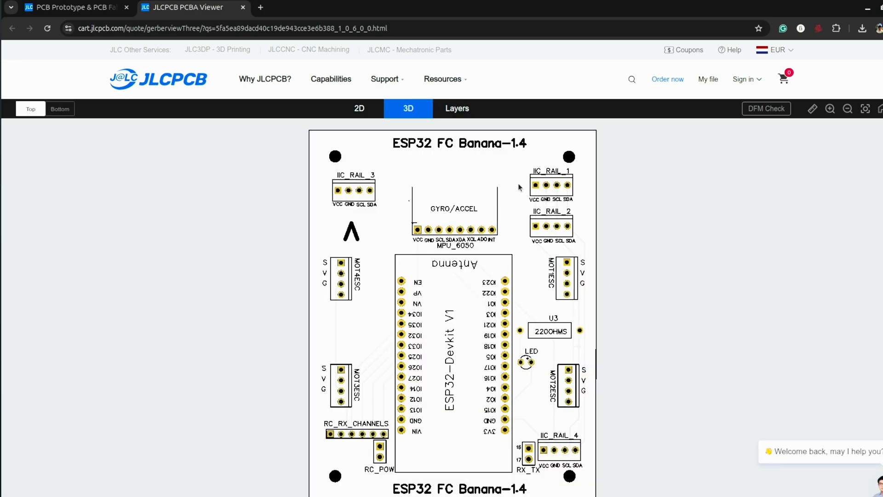
{"action": "left_click", "coordinate": [60, 108]}
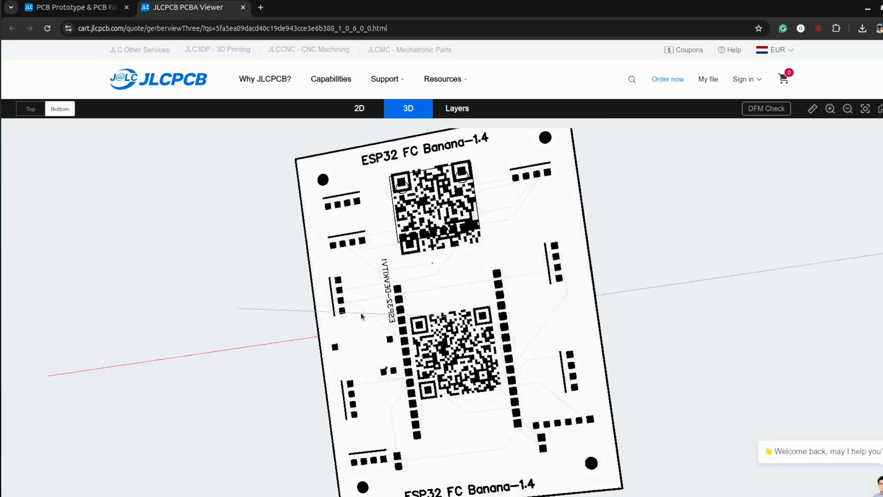
{"action": "left_click", "coordinate": [30, 108]}
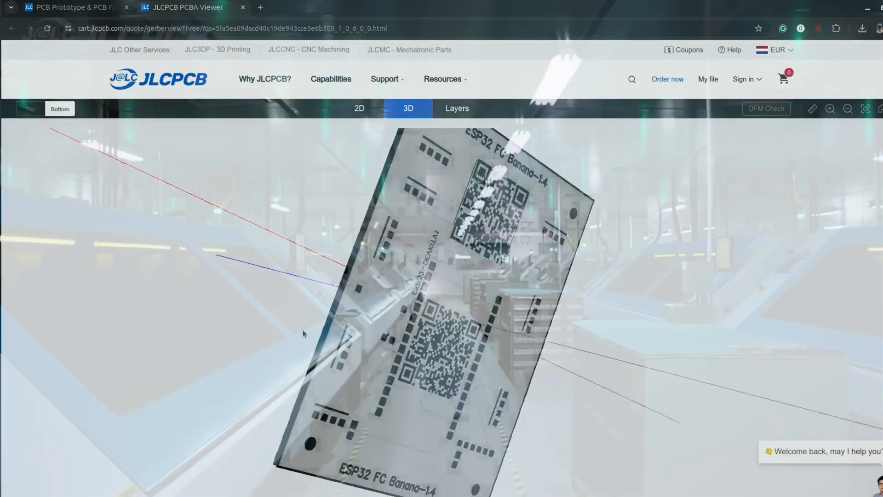
{"action": "left_click", "coordinate": [30, 108]}
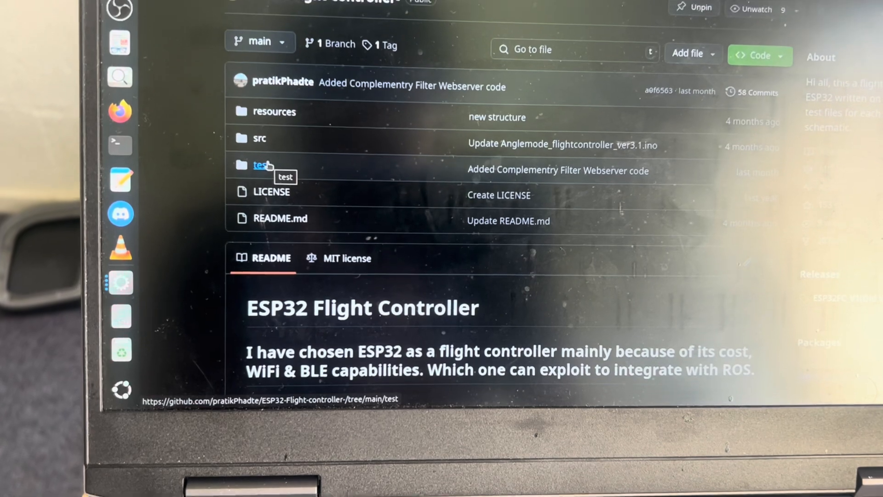
Step: Open the repository's src folder to view the flight controller and calibration sketches
{"action": "left_click", "coordinate": [259, 138]}
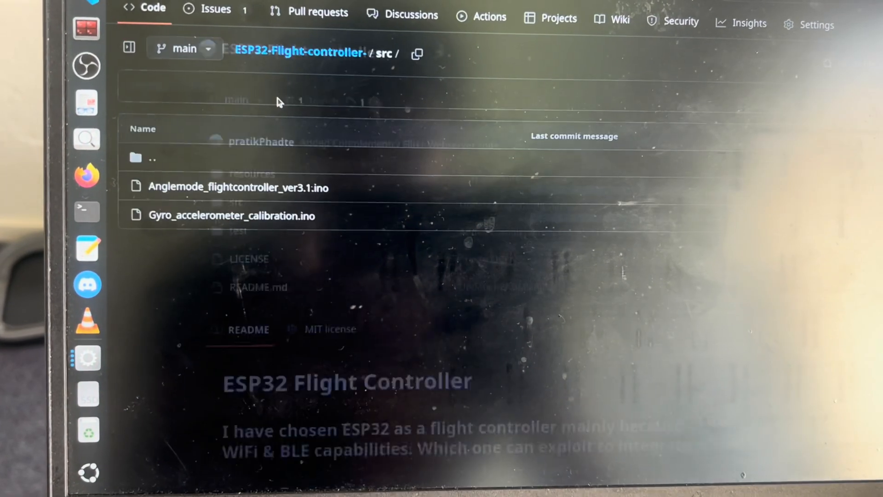